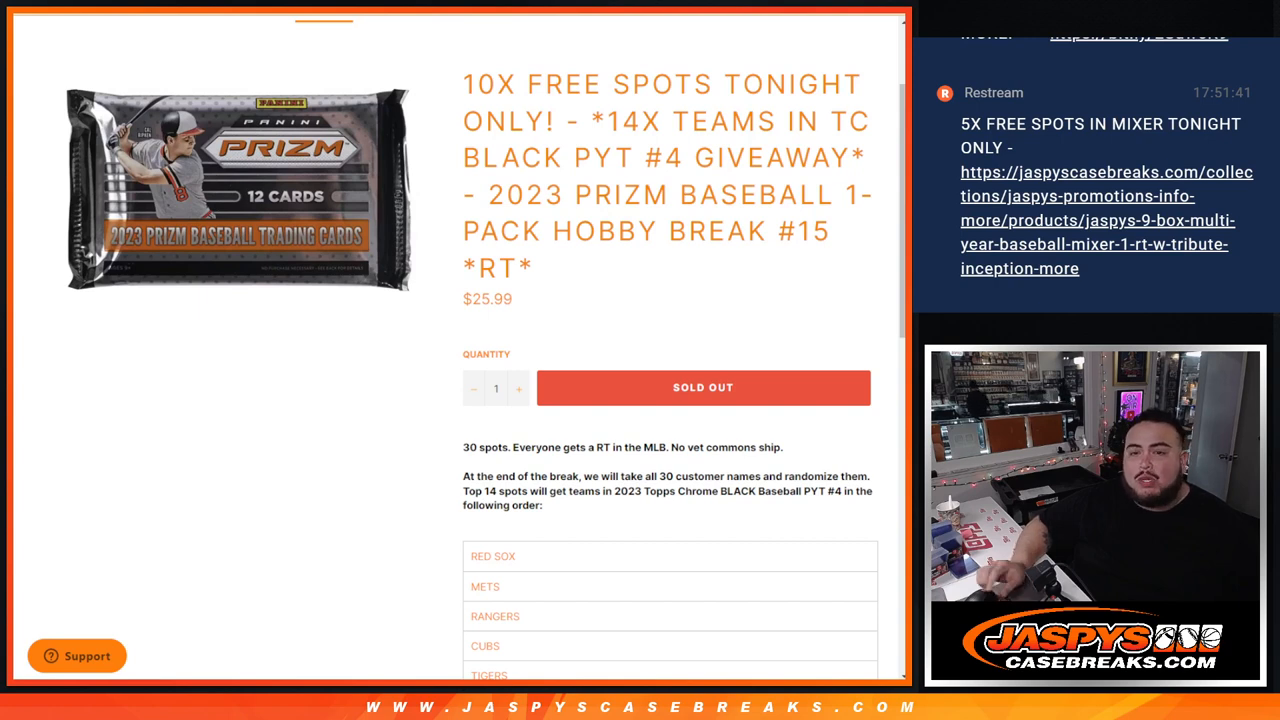
Scroll the giveaway product page to read the team order
scroll("down", 3)
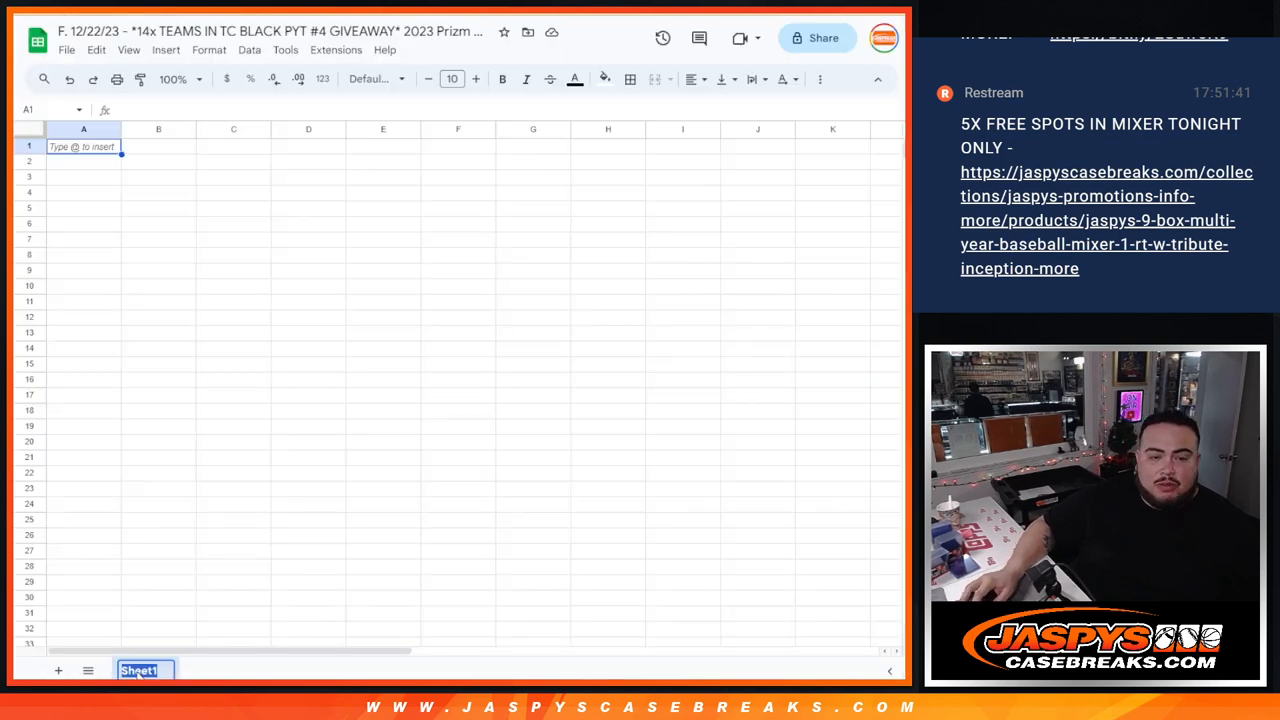
Name the tabs TEAM SHEET and GIVEAWAY and enlarge the pasted team names
type("TEAM SBHEET")
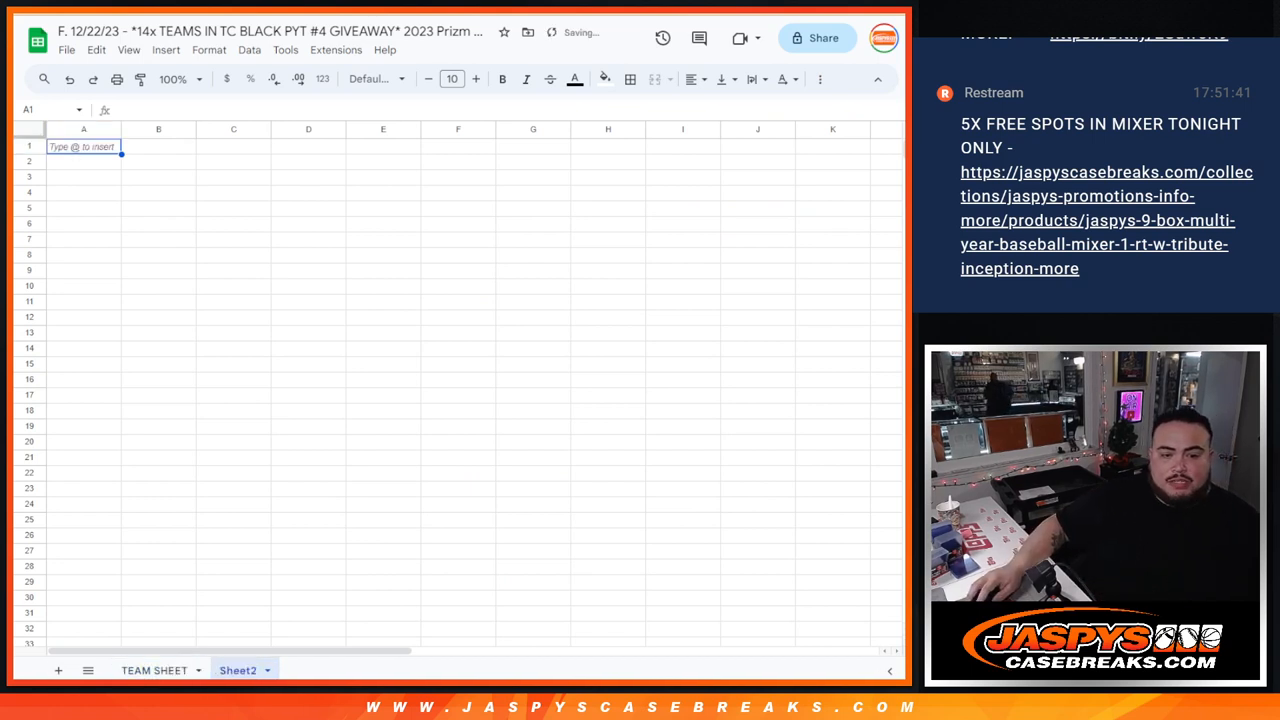
type("GIVEAWAY")
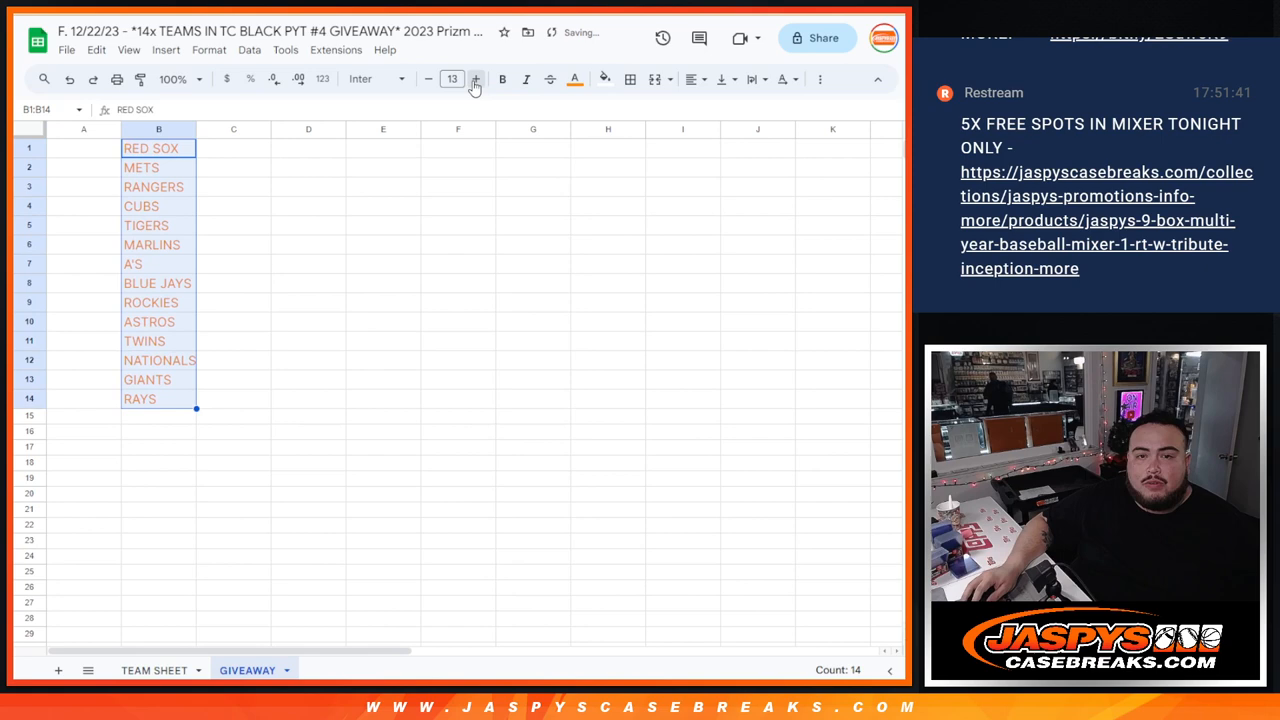
left_click(576, 80)
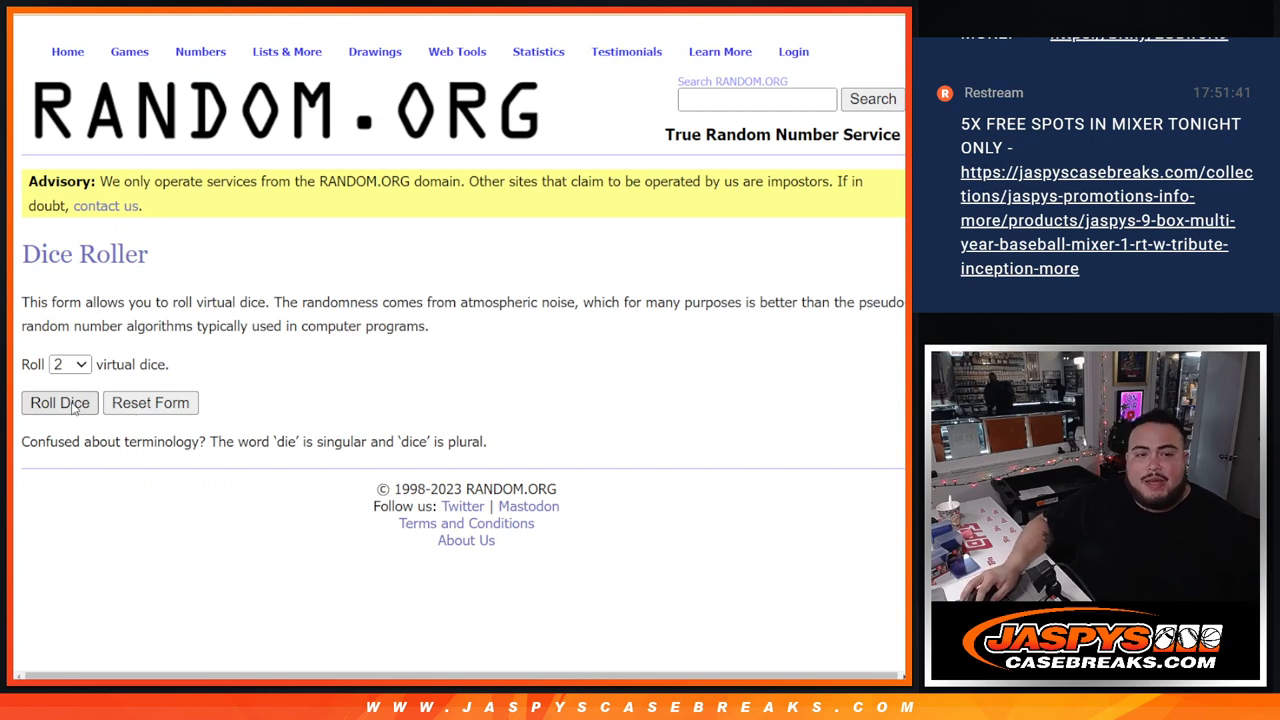
Shuffle the customer name list twice more in the List Randomizer and return to the editable list
left_click(60, 402)
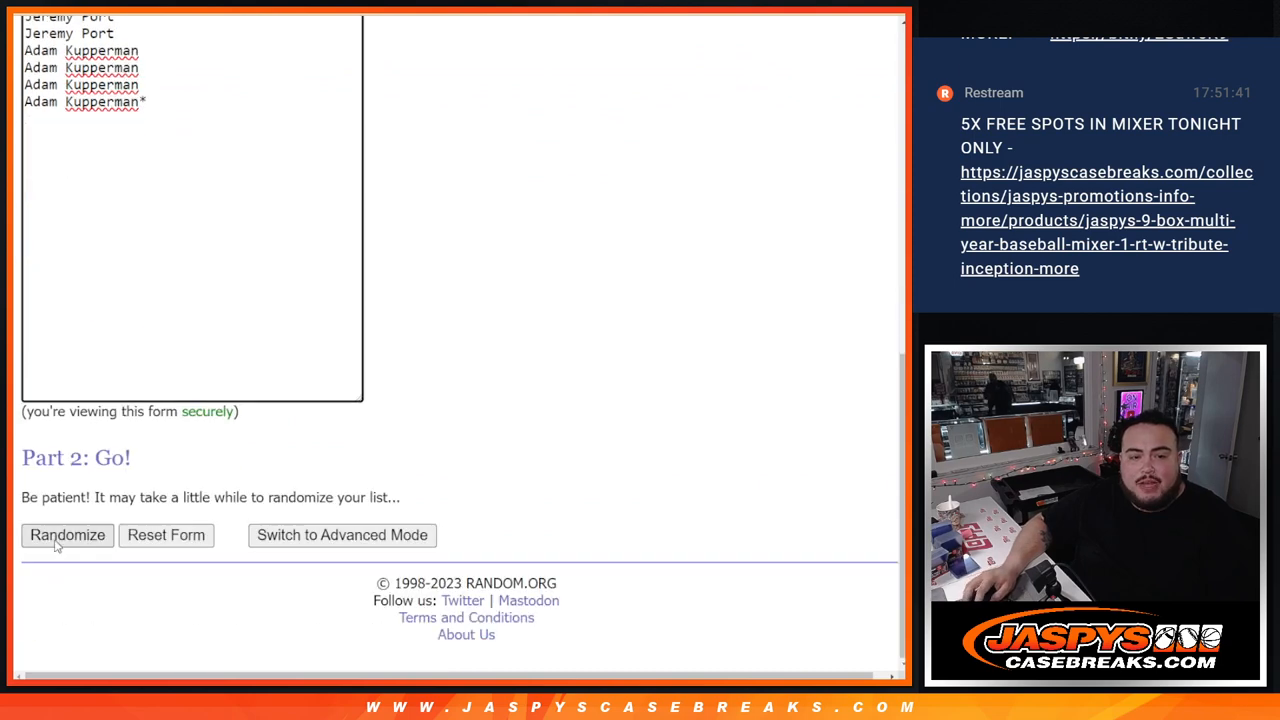
left_click(68, 536)
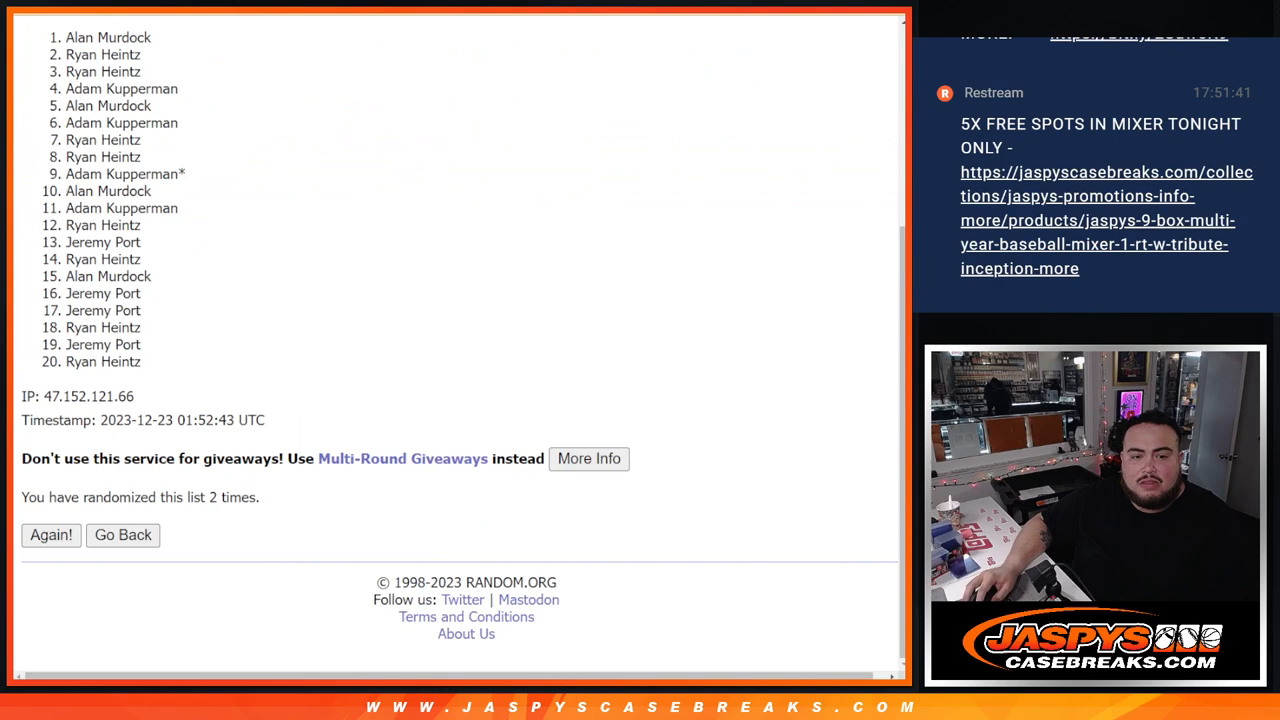
left_click(52, 536)
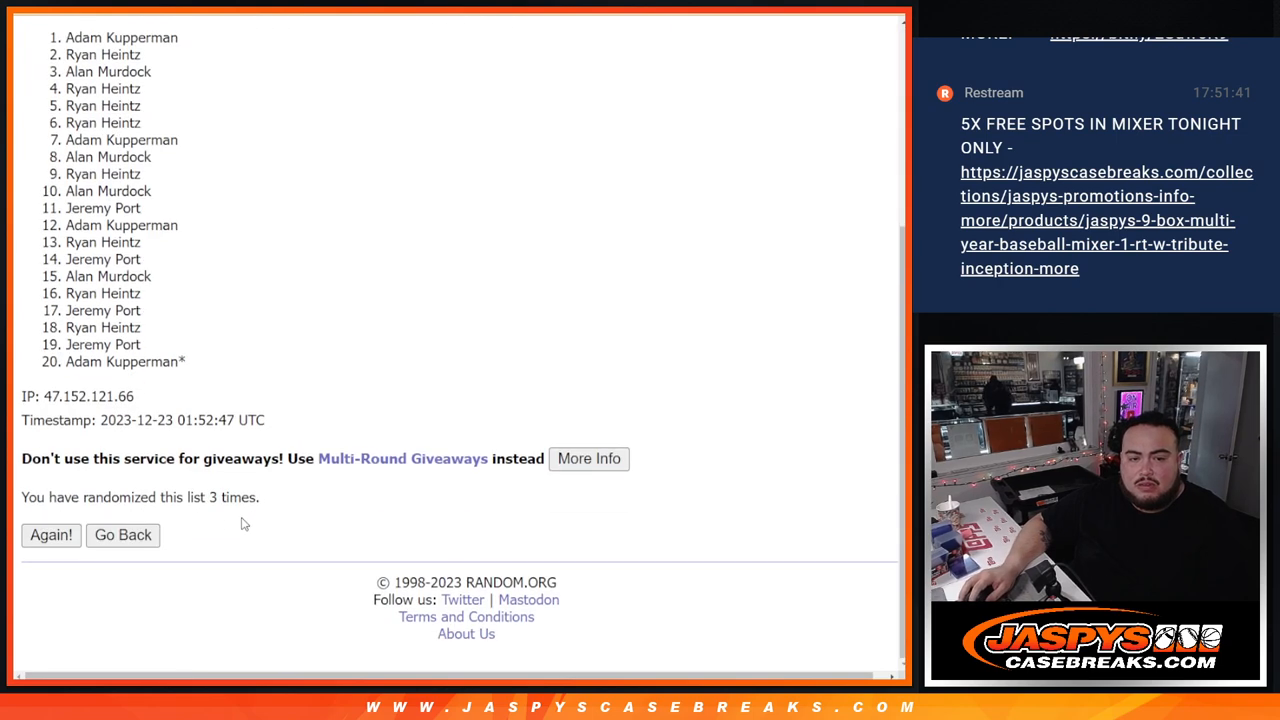
double_click(232, 496)
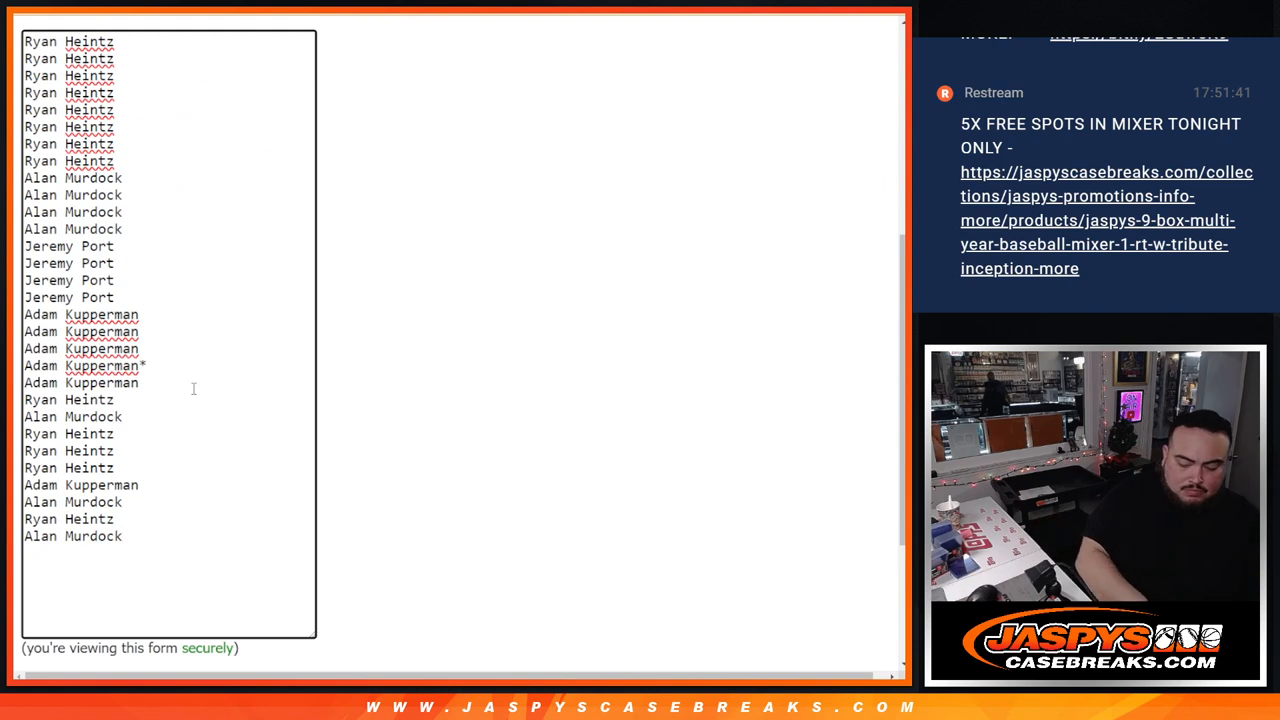
Mark an additional spot name in the list with a + sign
type("+")
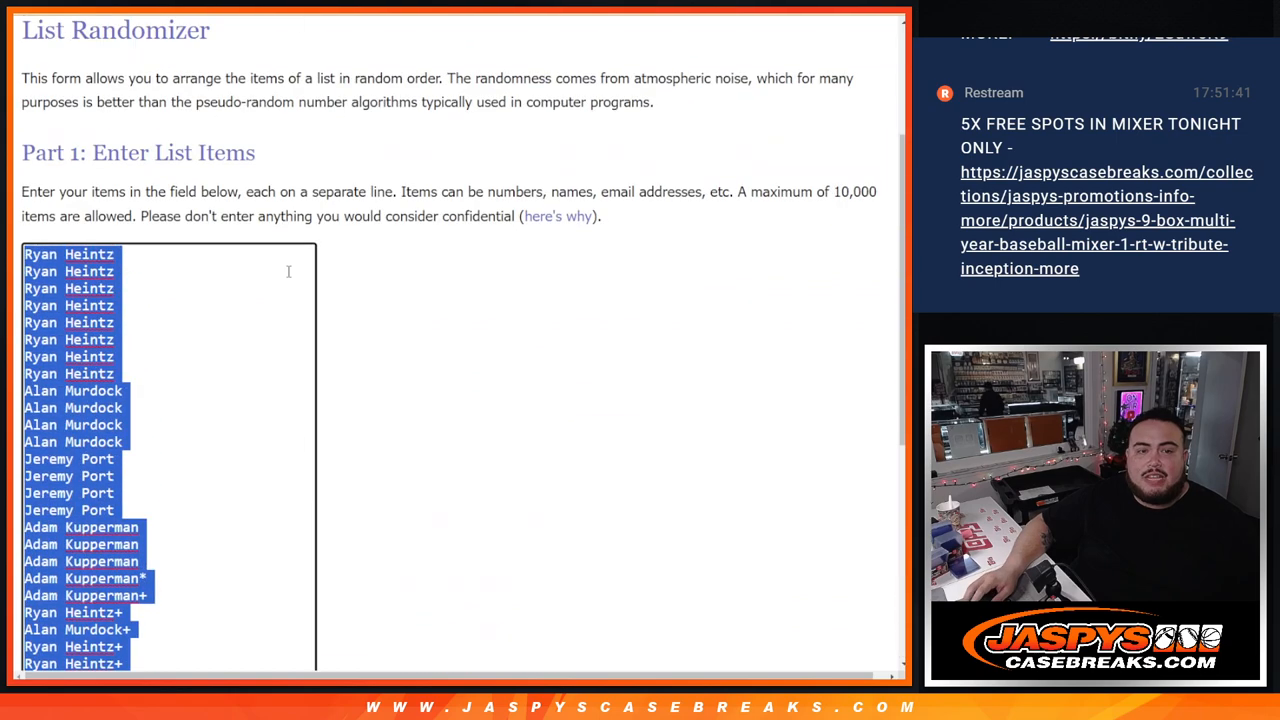
Review the shuffled name result, then return to the List Randomizer for the 30 MLB teams
scroll("down", 3)
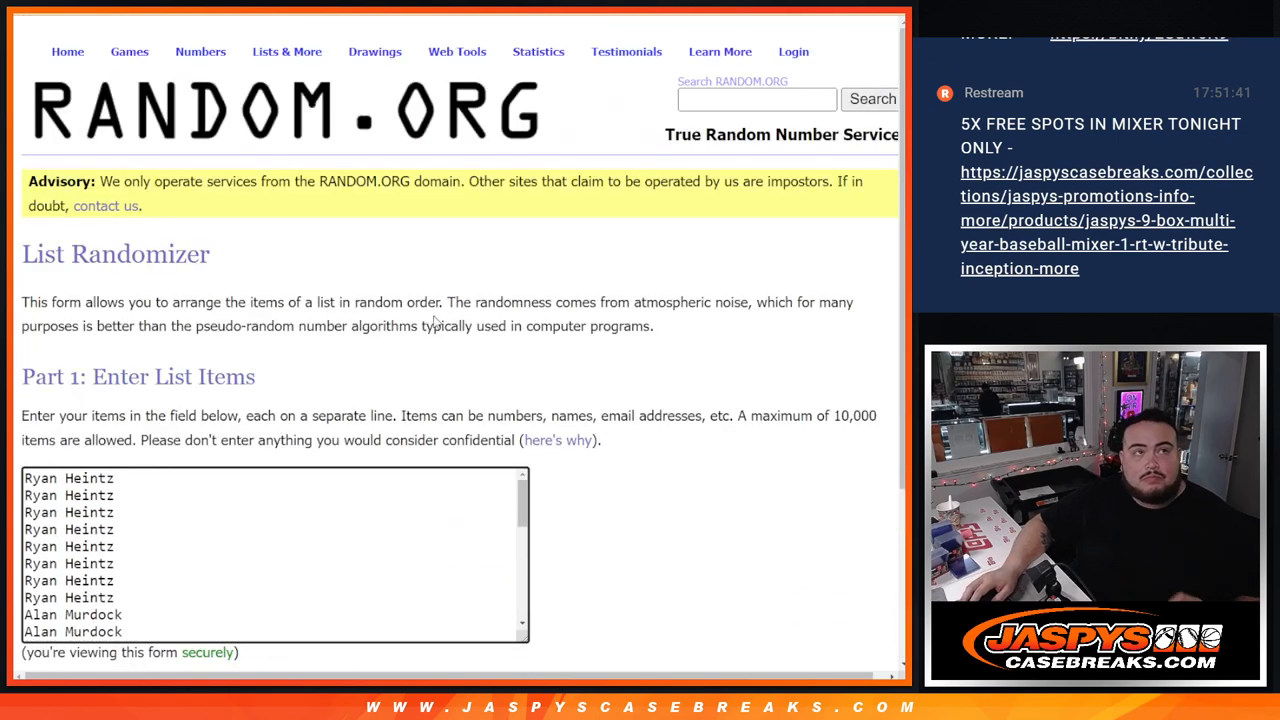
scroll("down", 3)
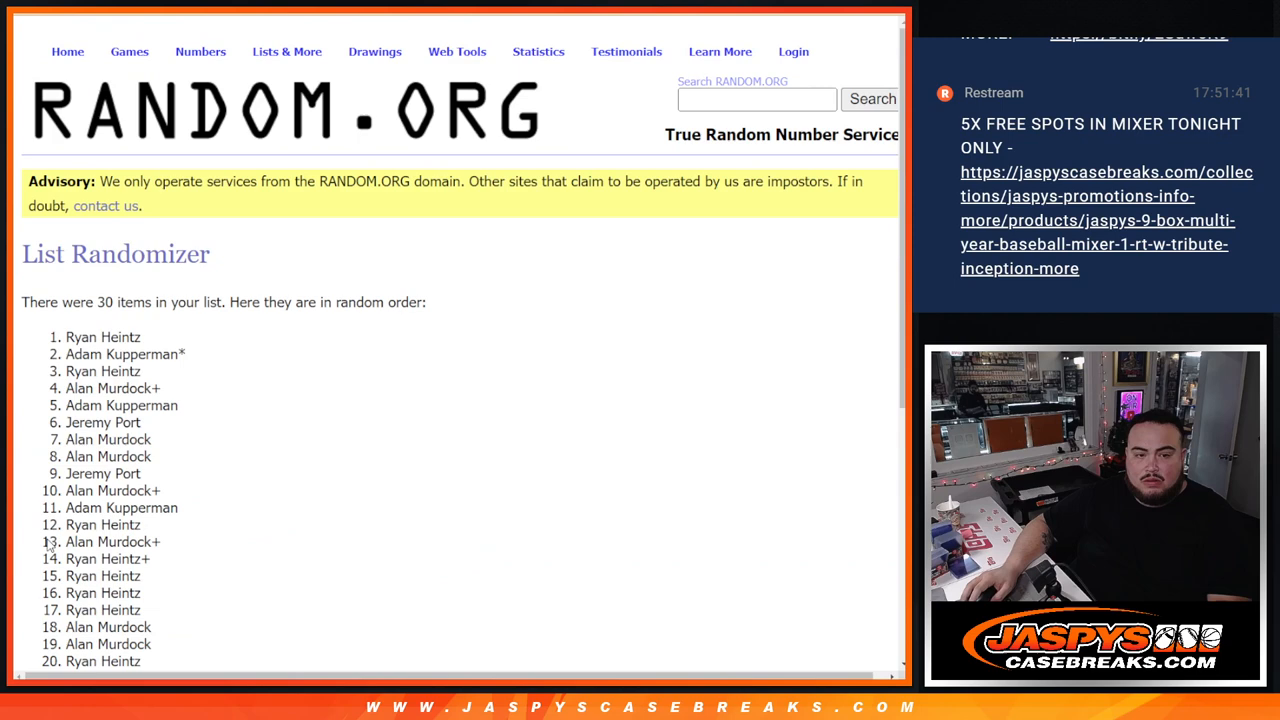
scroll("down", 3)
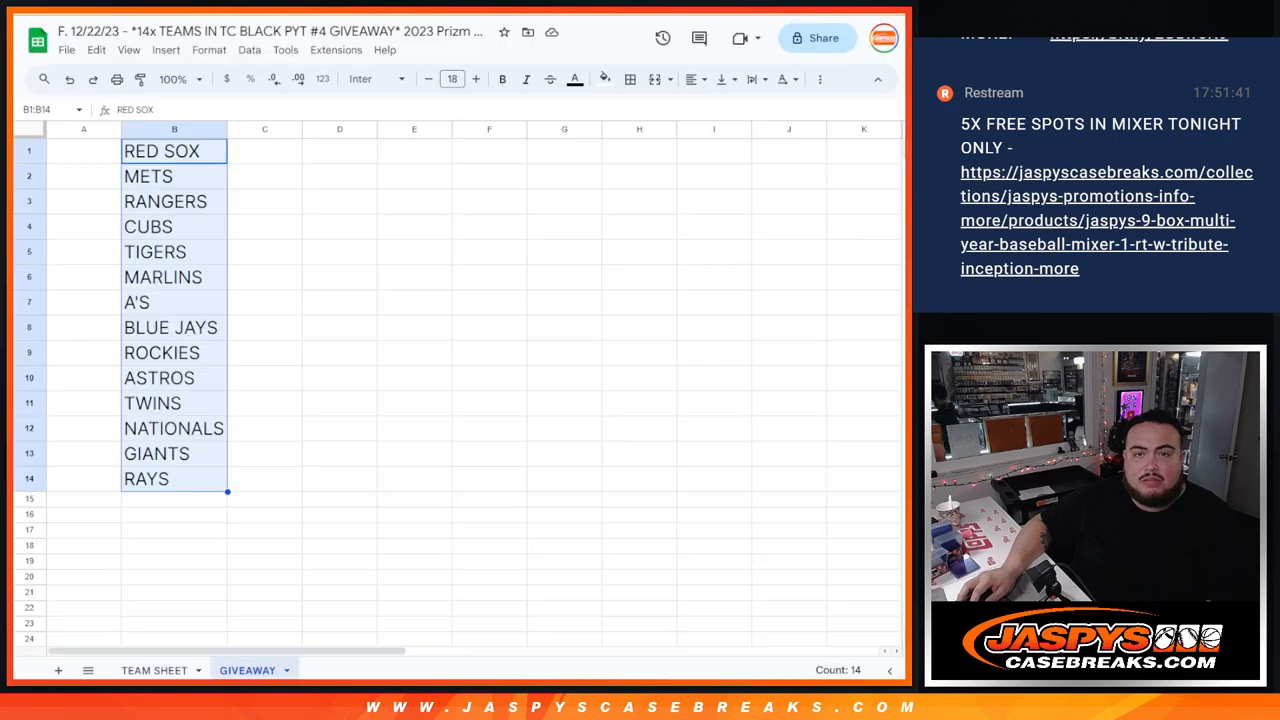
left_click(154, 670)
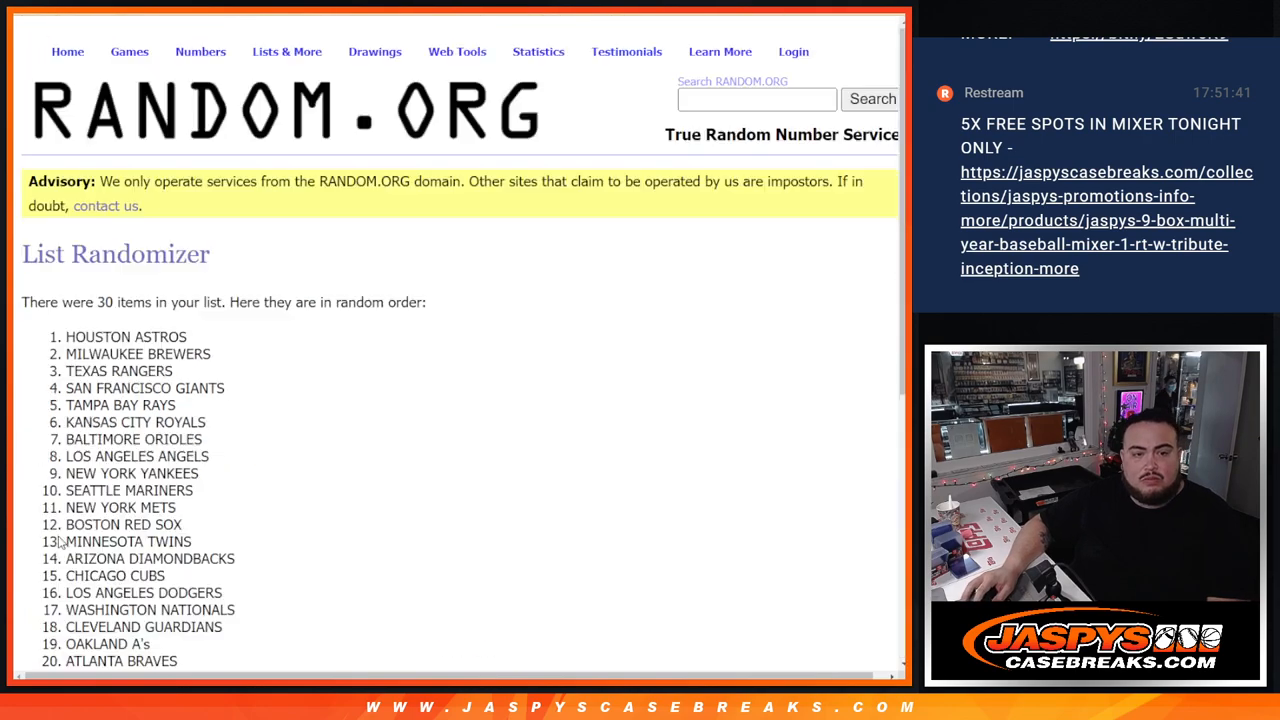
scroll("down", 3)
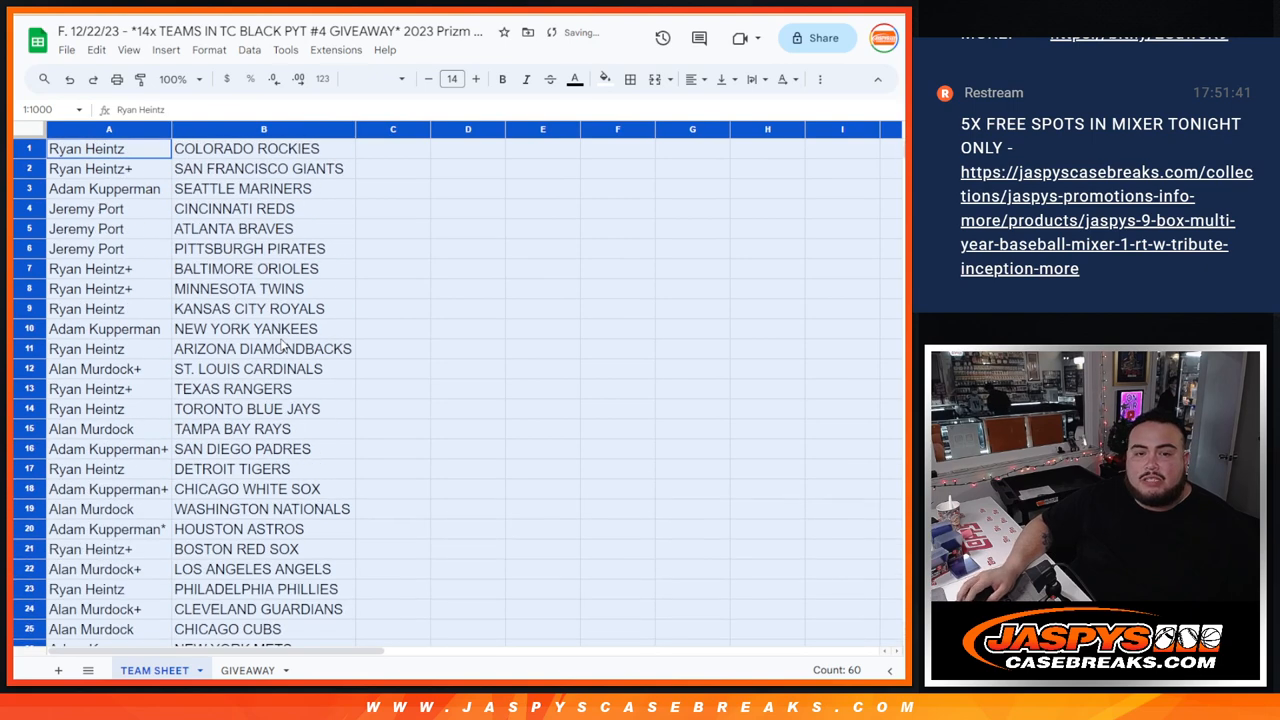
Sort the TEAM SHEET alphabetically by the team column and review the one-page print preview
right_click(264, 128)
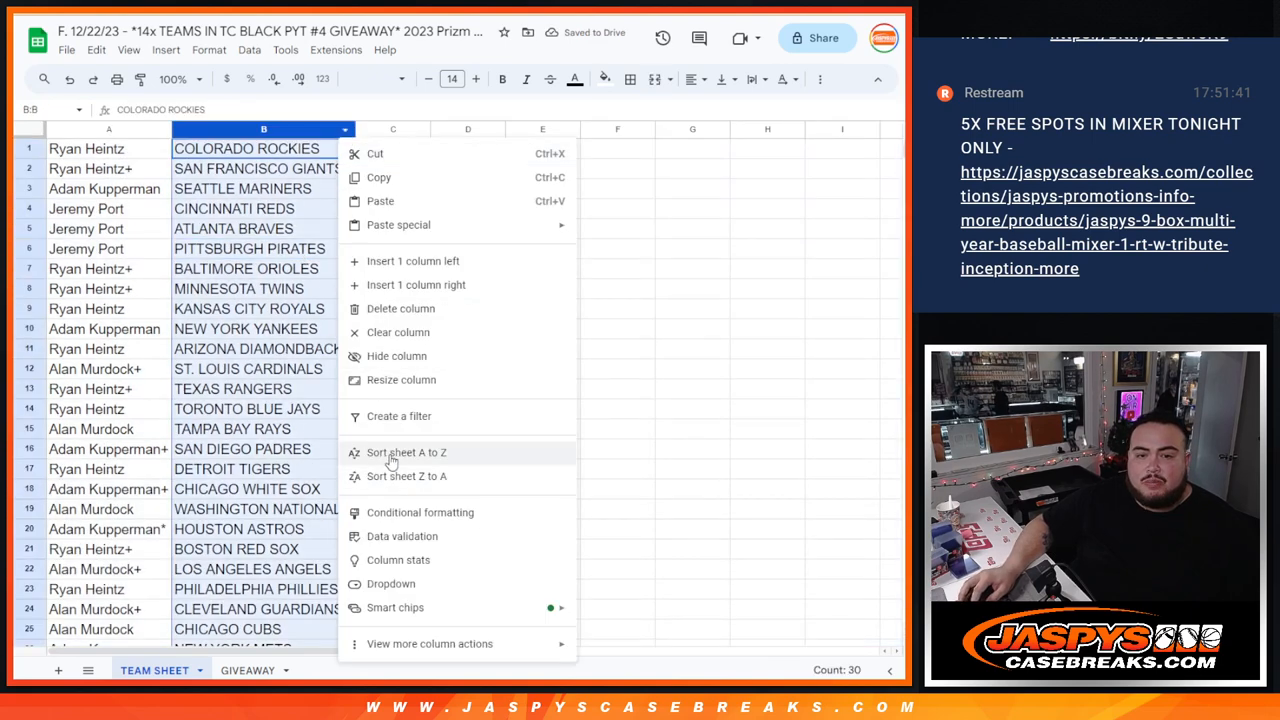
left_click(406, 452)
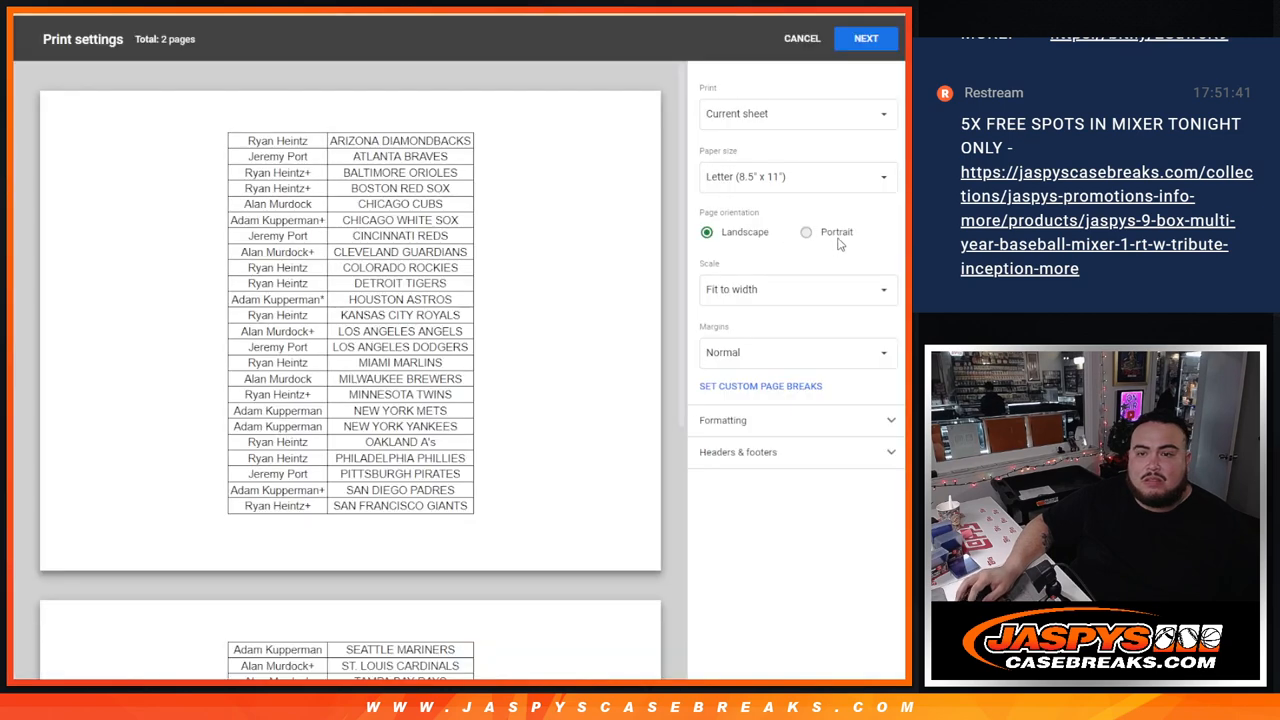
left_click(806, 232)
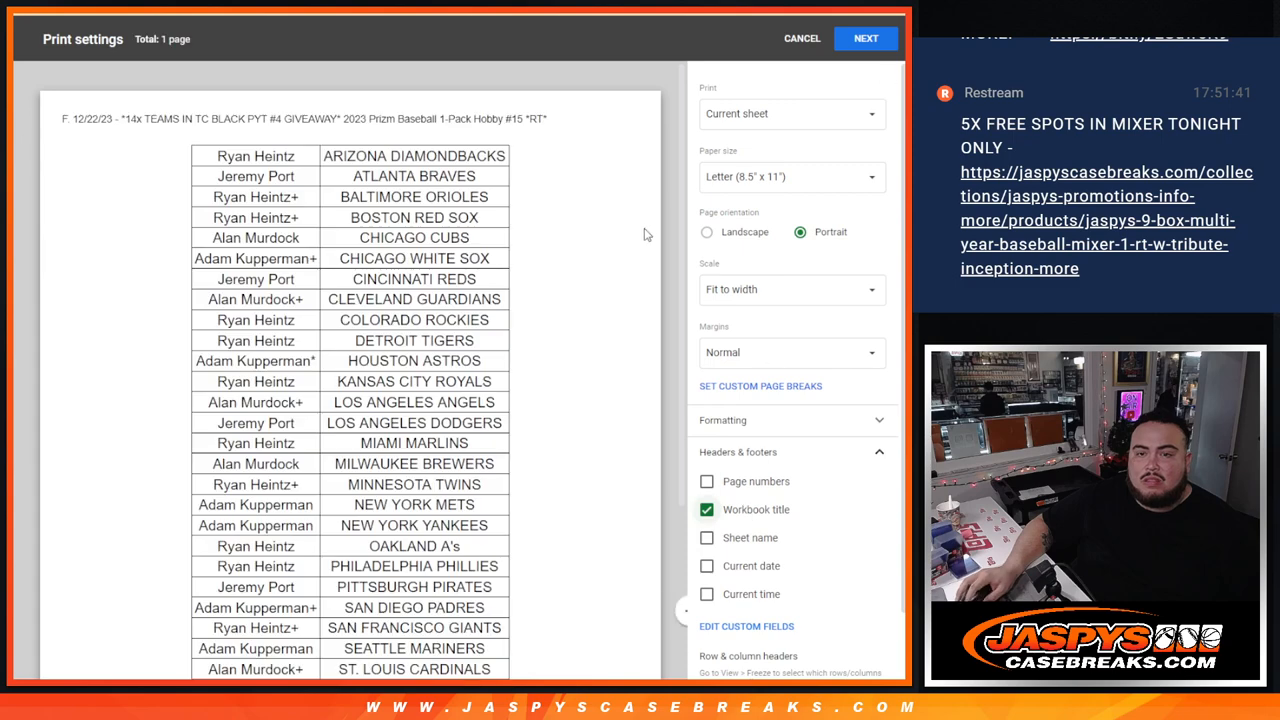
scroll("down", 3)
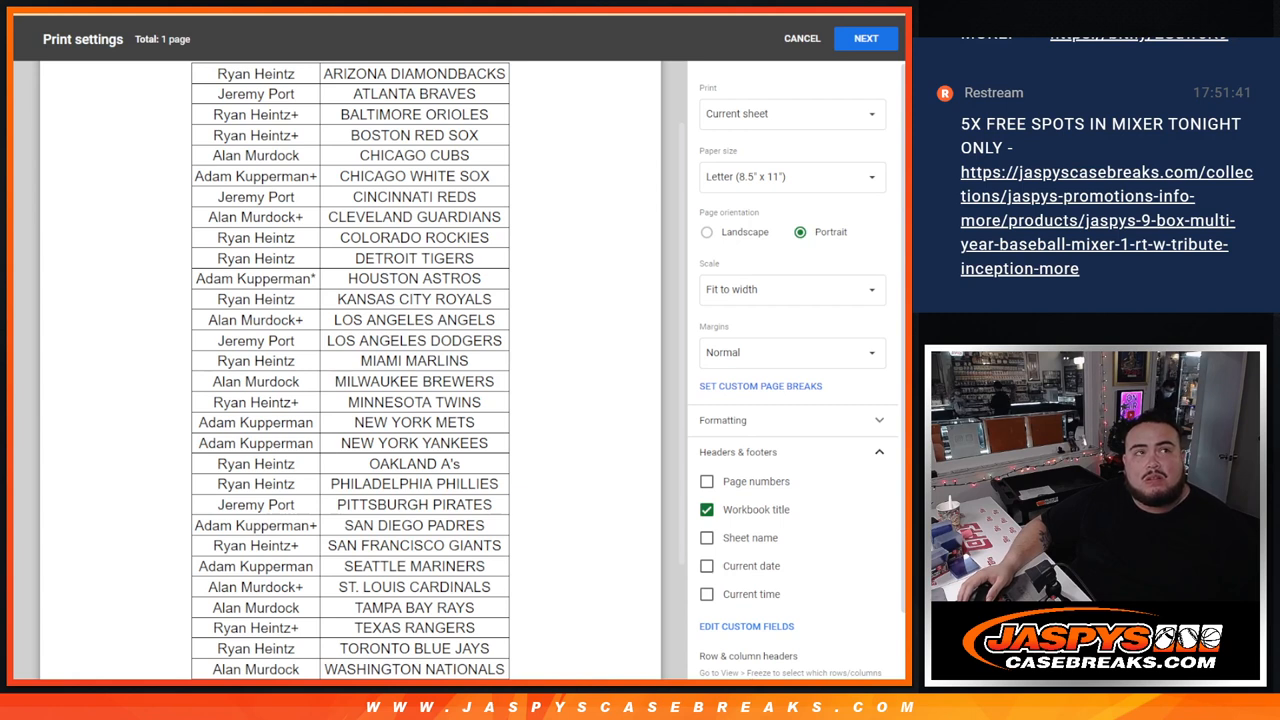
left_click(864, 38)
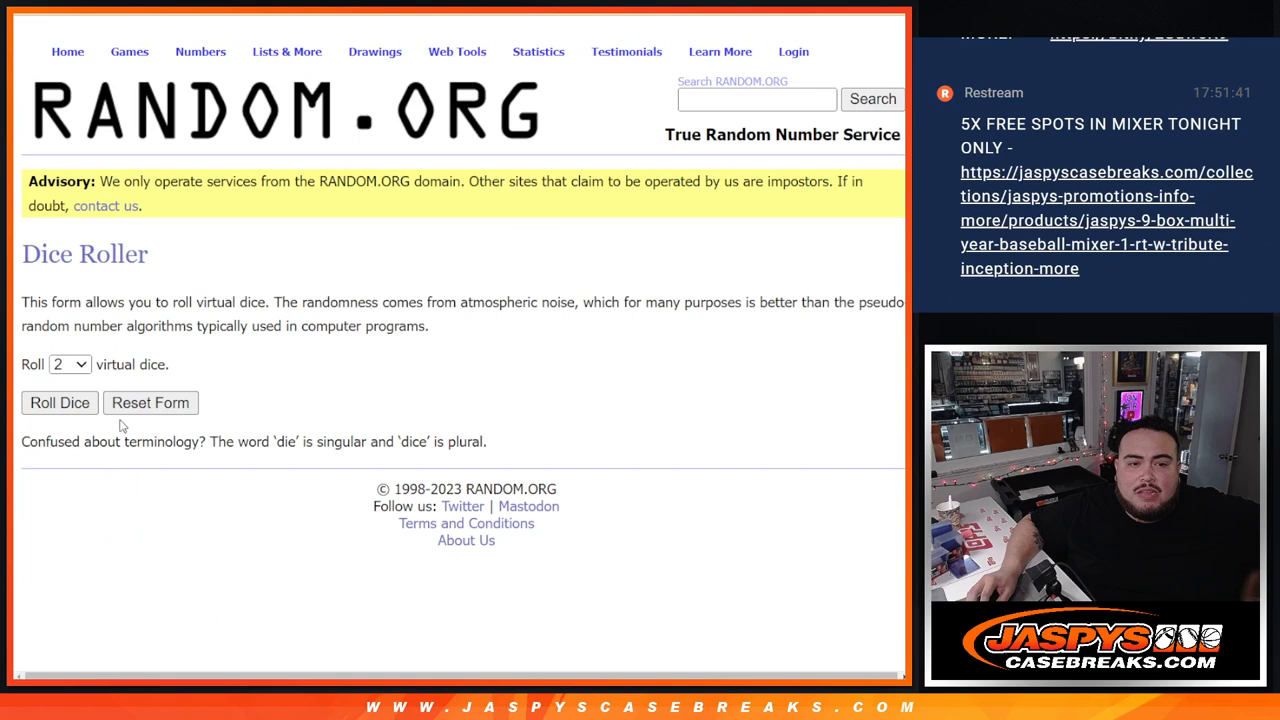
Randomize the 30 customer name entries repeatedly until the ninth shuffle is shown
left_click(60, 402)
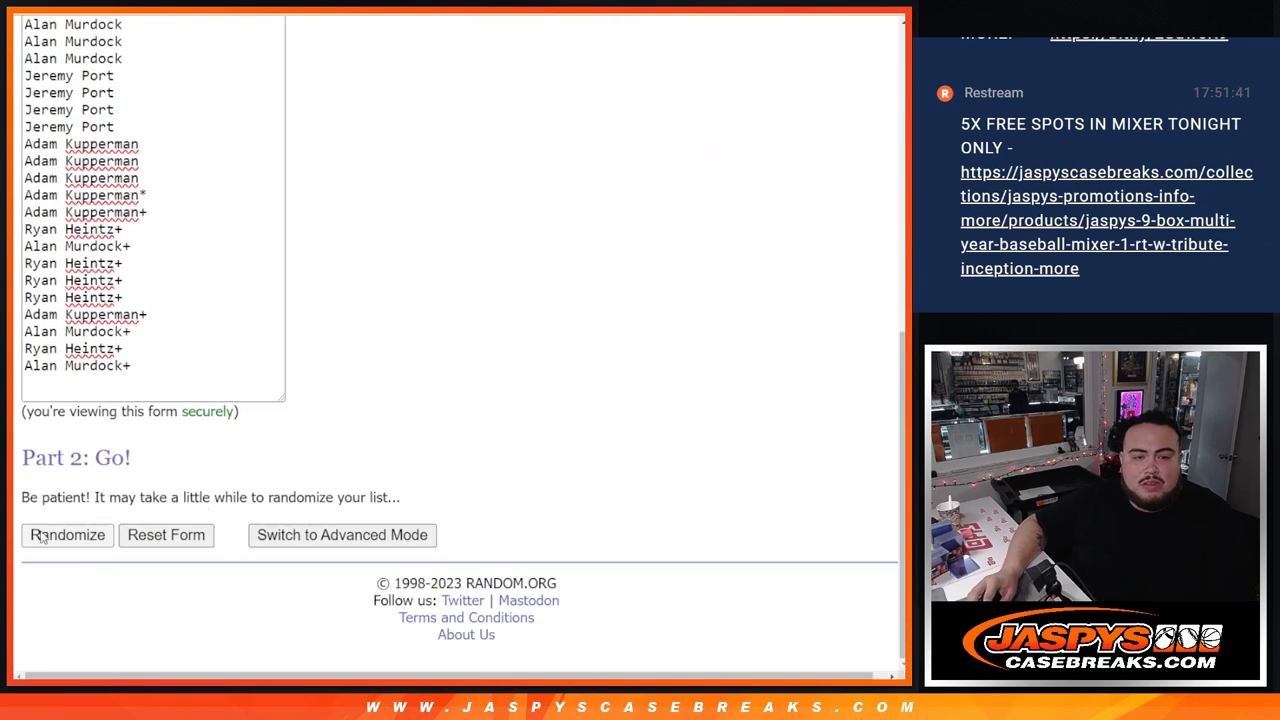
left_click(68, 534)
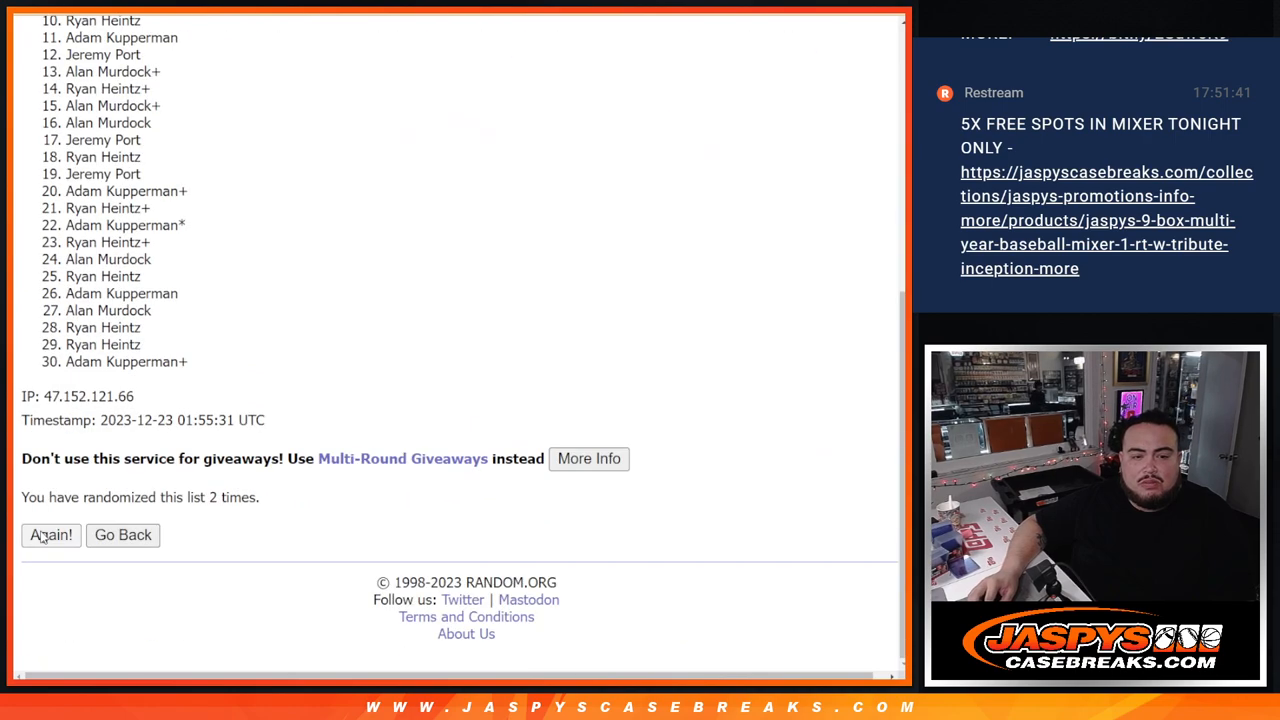
left_click(52, 536)
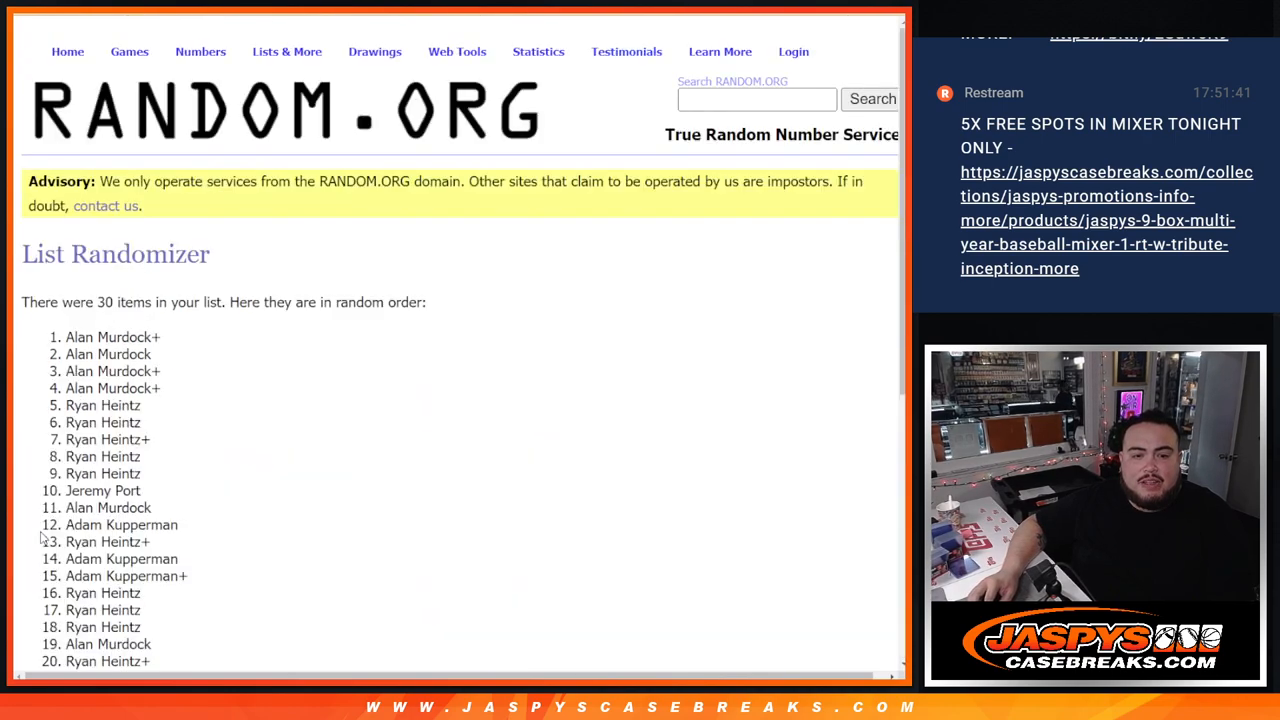
scroll("down", 3)
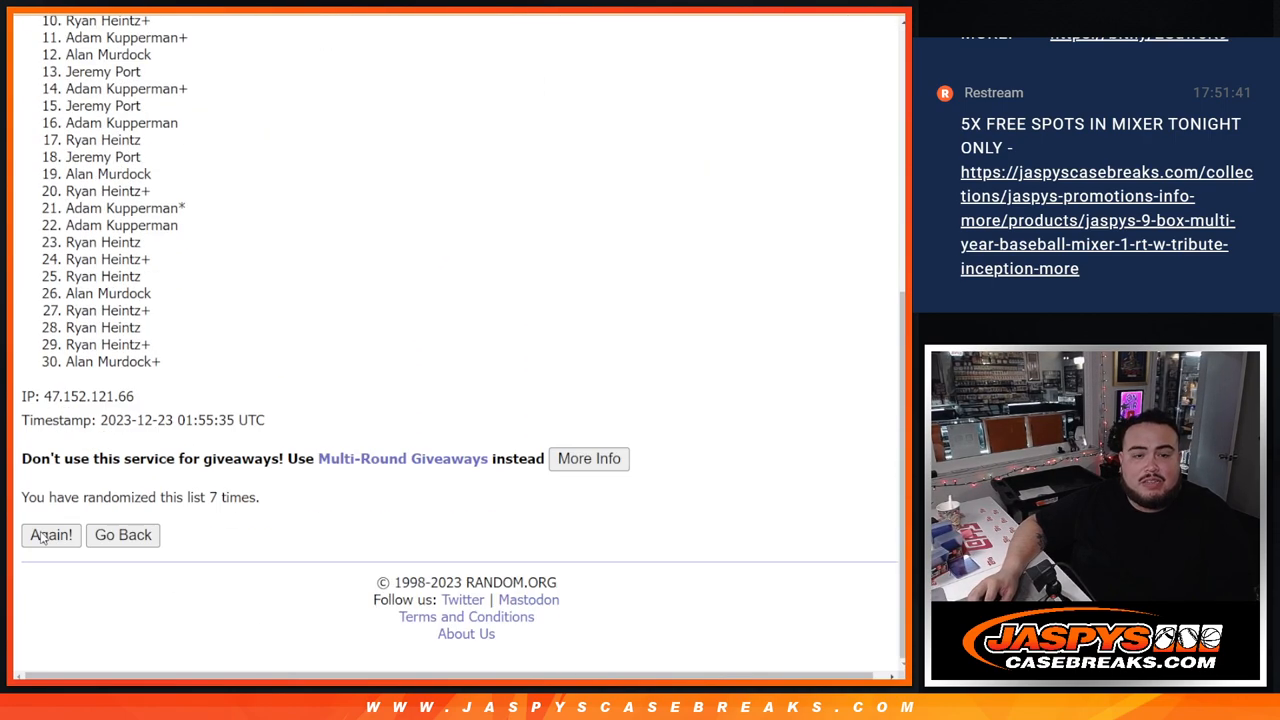
left_click(50, 536)
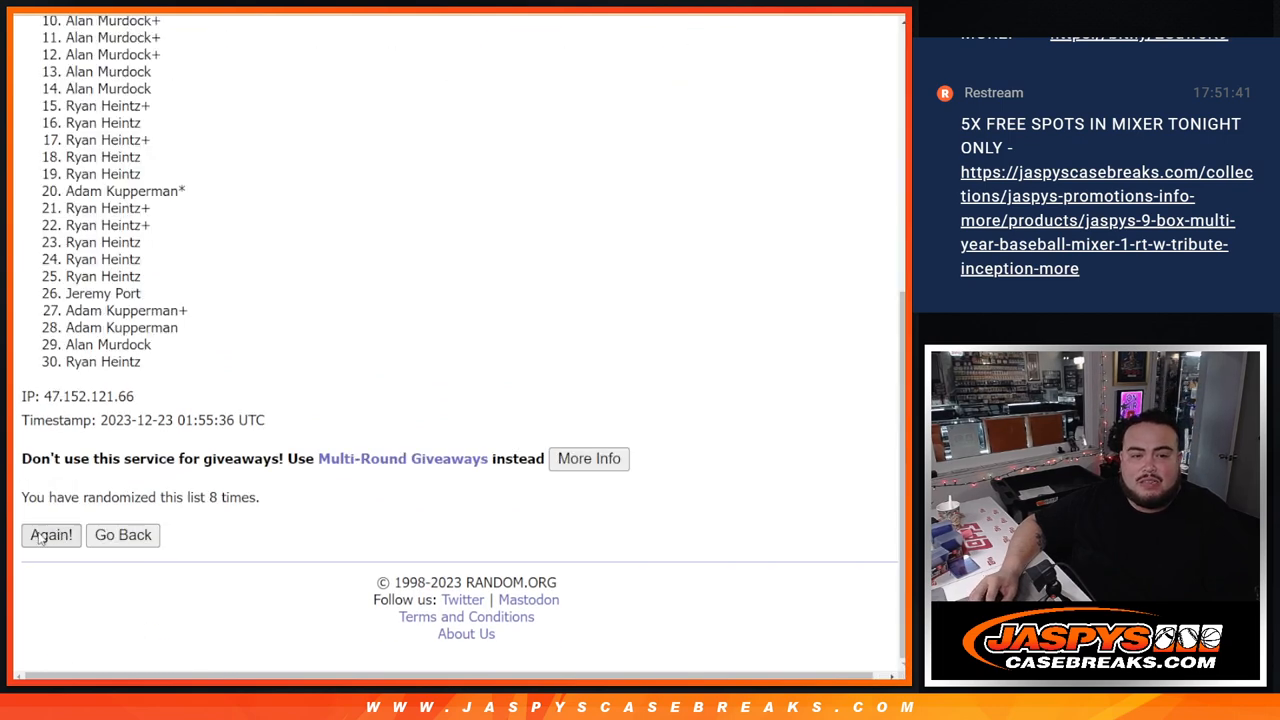
left_click(52, 536)
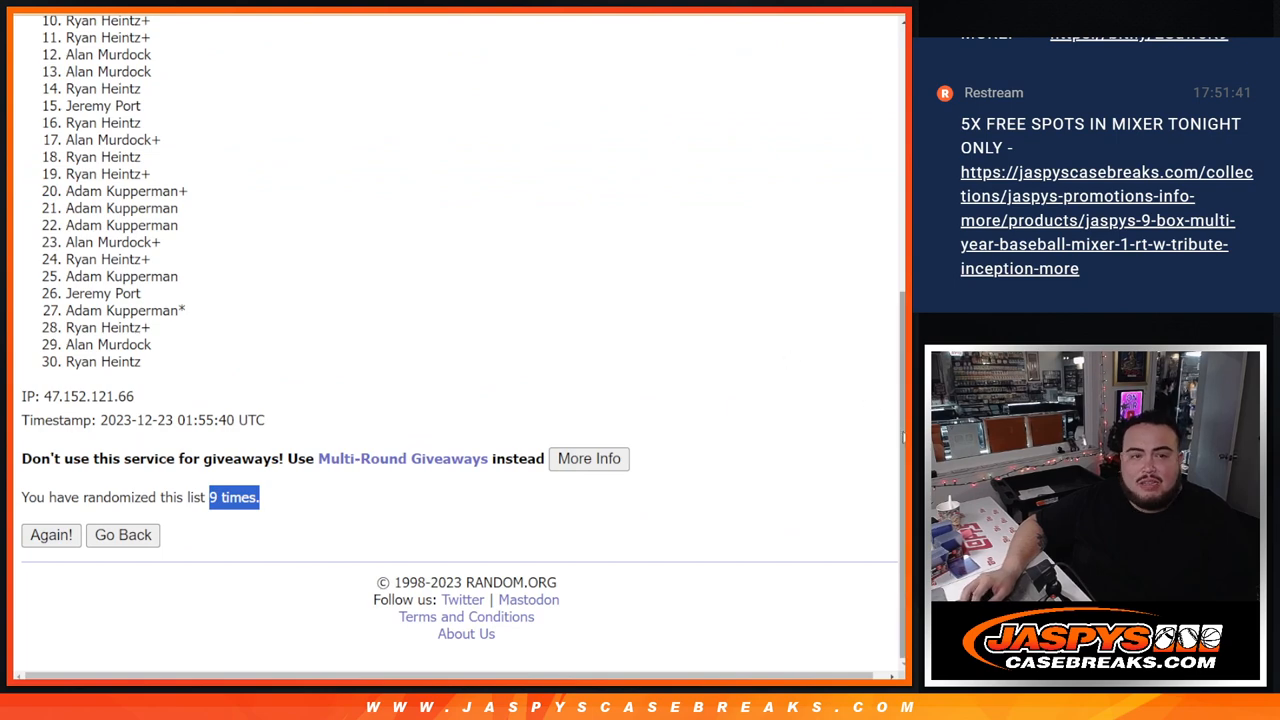
scroll("down", 3)
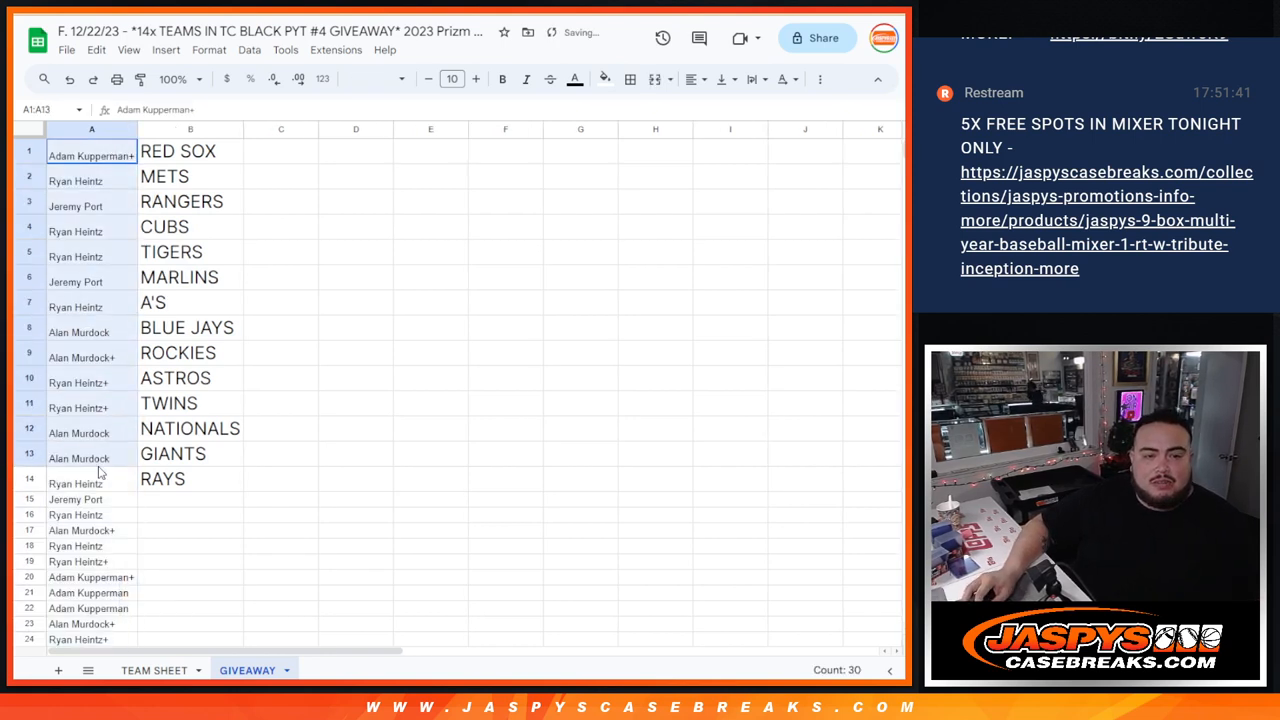
Enlarge the first 14 GIVEAWAY names to size 18 and append a ^ to each winner
left_click(92, 482)
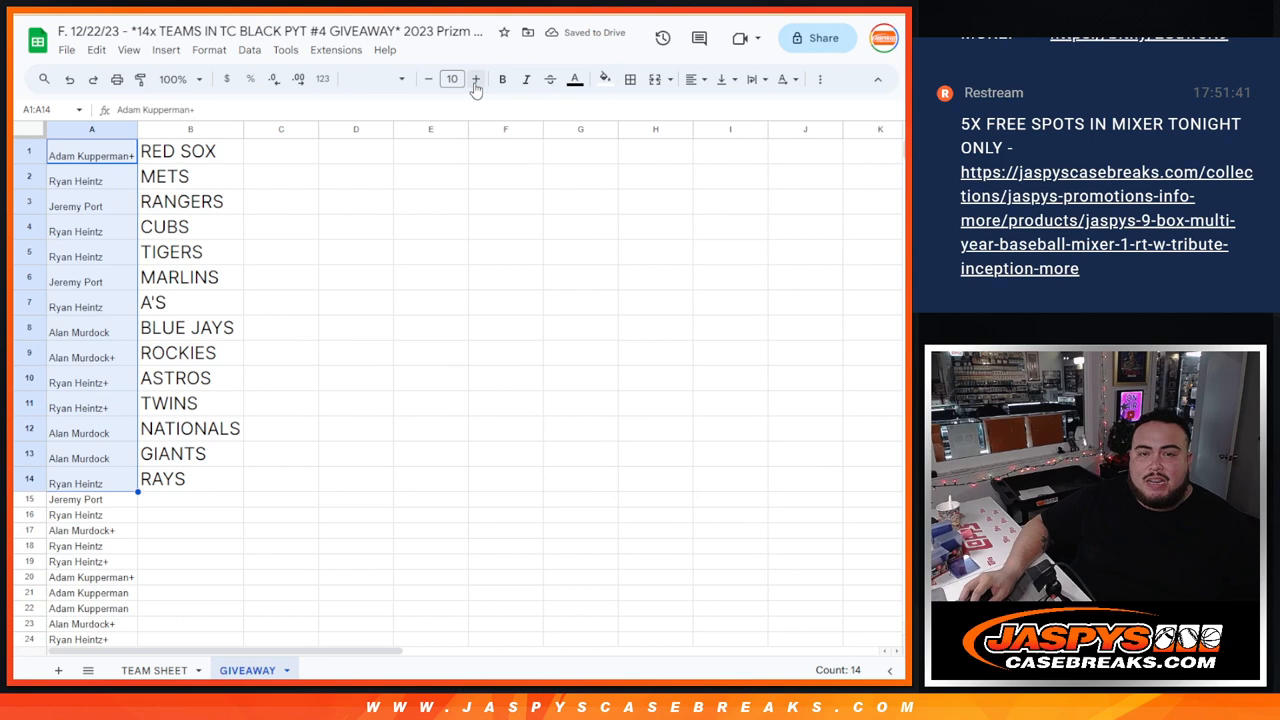
left_click(476, 80)
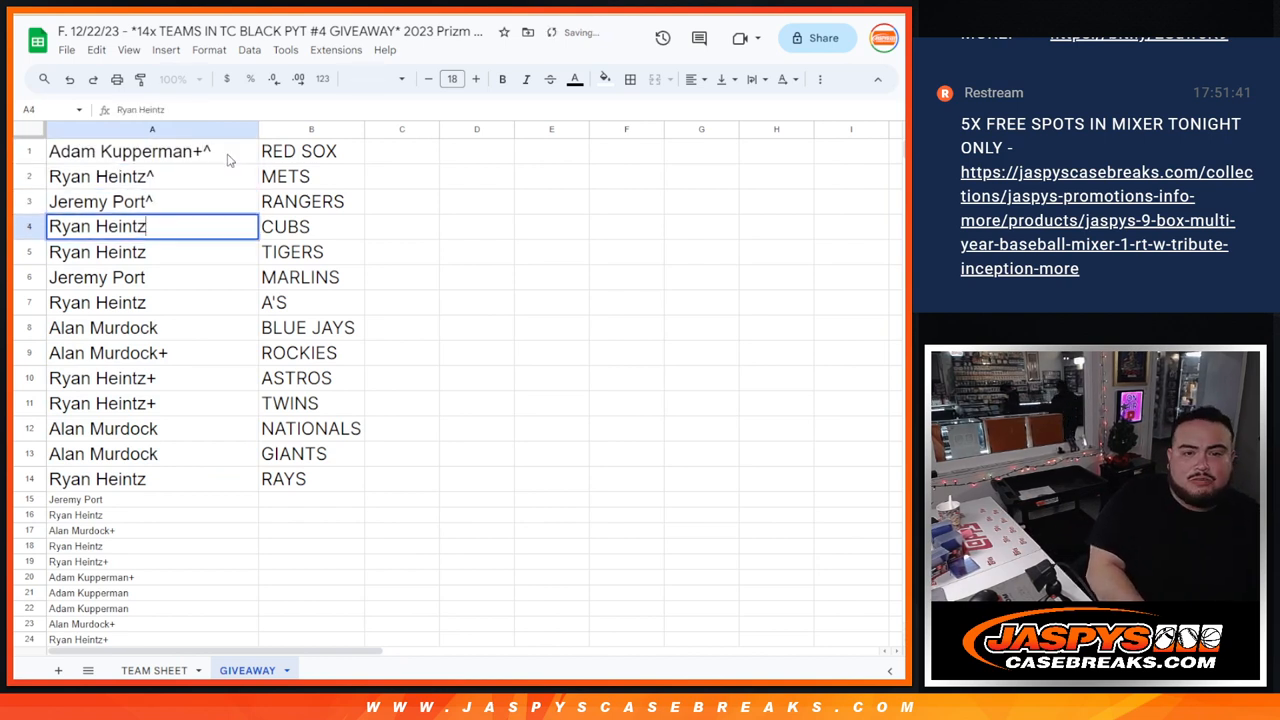
type("^")
key("enter")
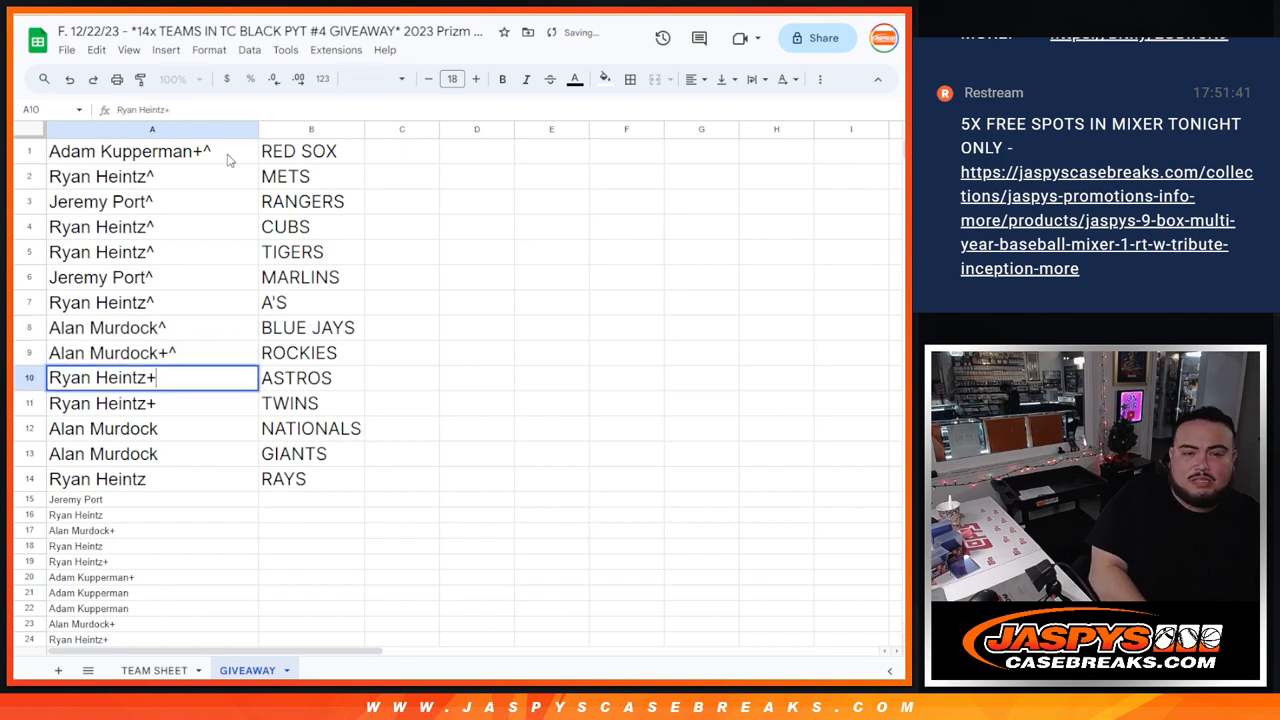
key("enter")
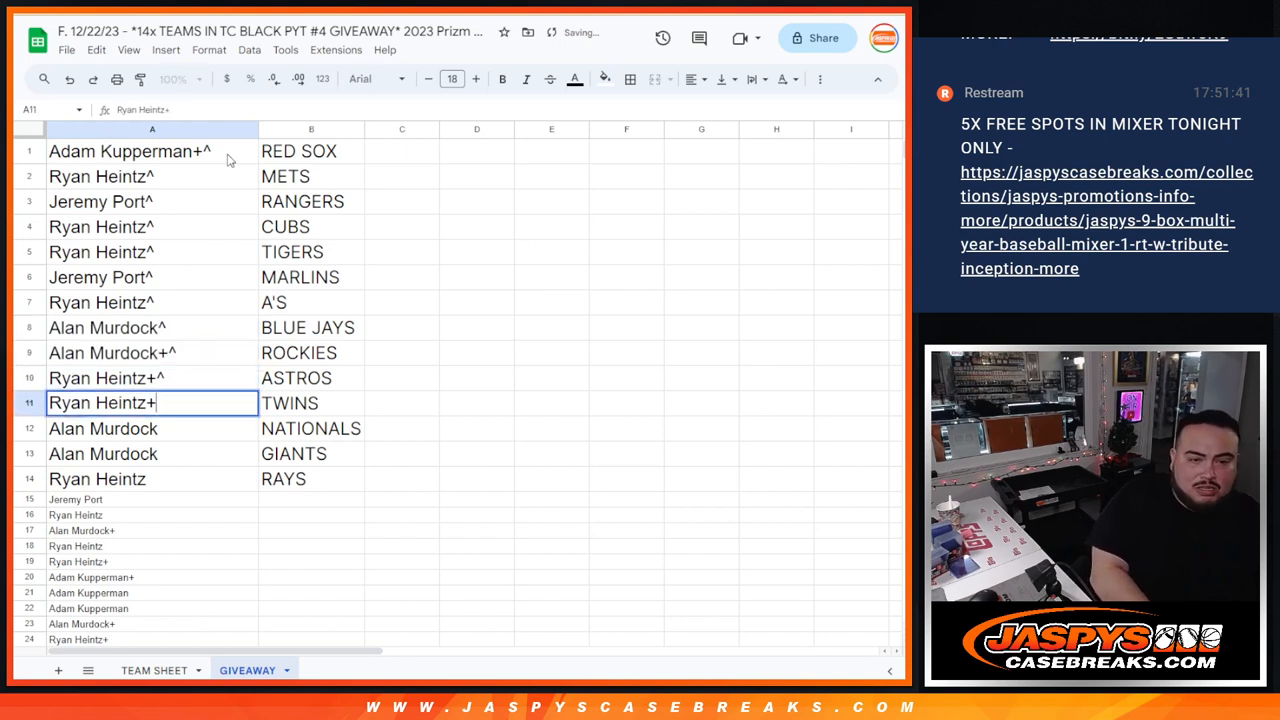
type("^")
left_click(150, 428)
type("^")
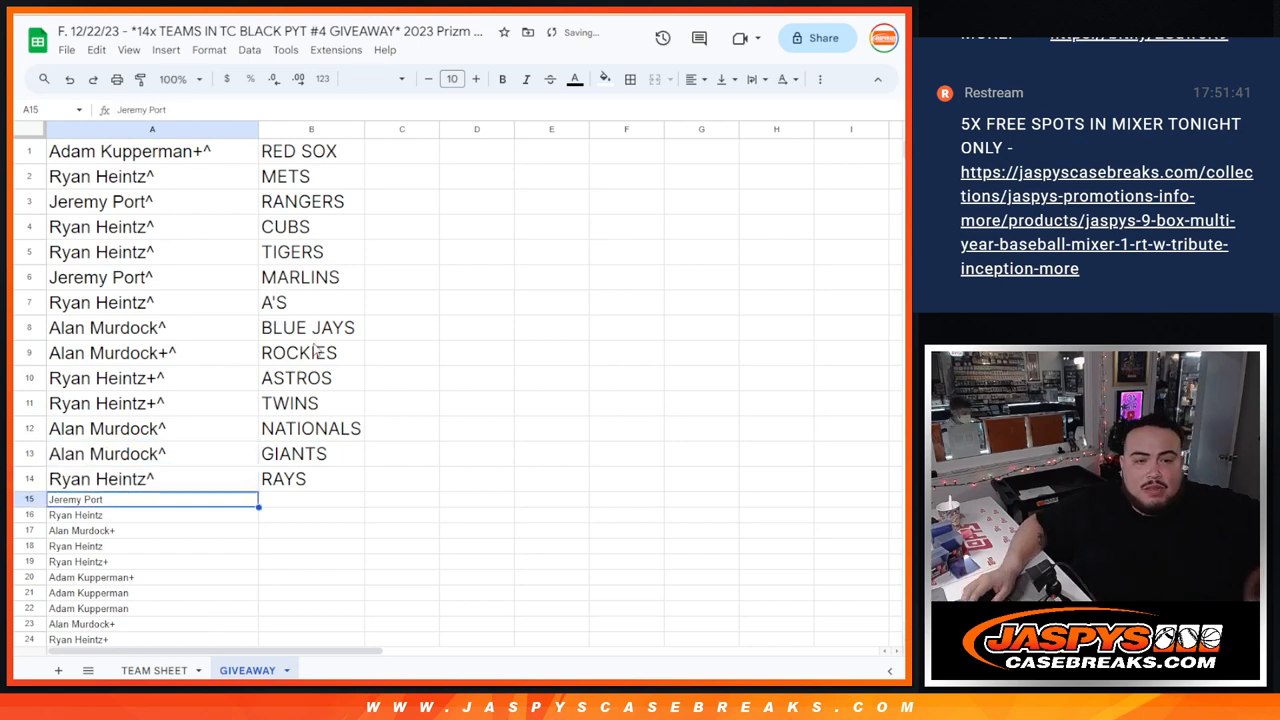
scroll("down", 3)
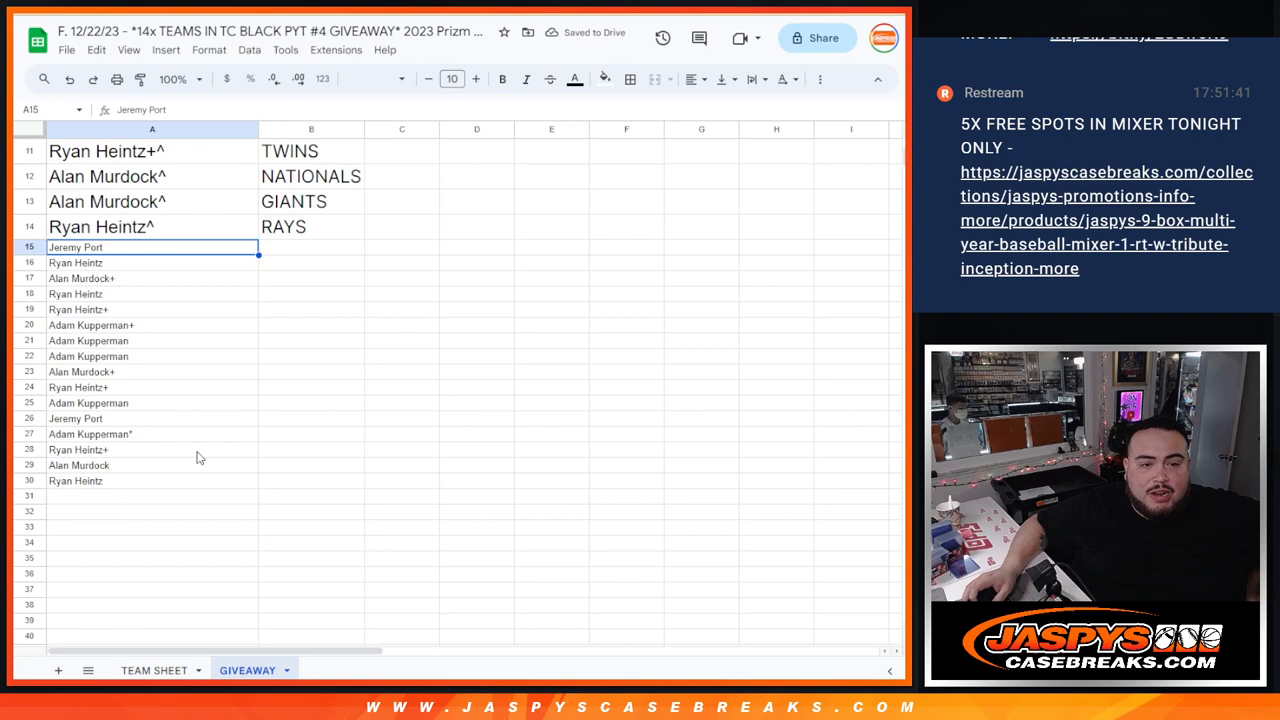